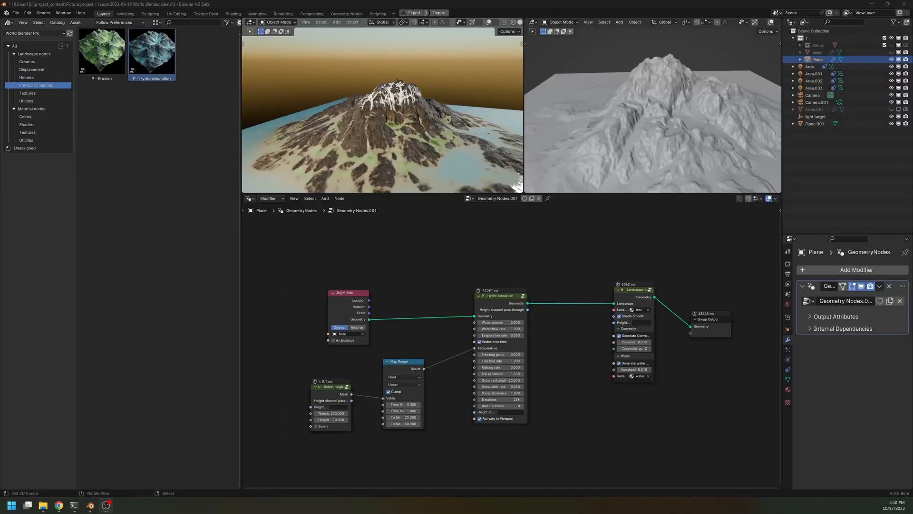
Step: Pick the Erosion asset, then orbit to inspect the water channels on the mountain slopes
left_click(101, 51)
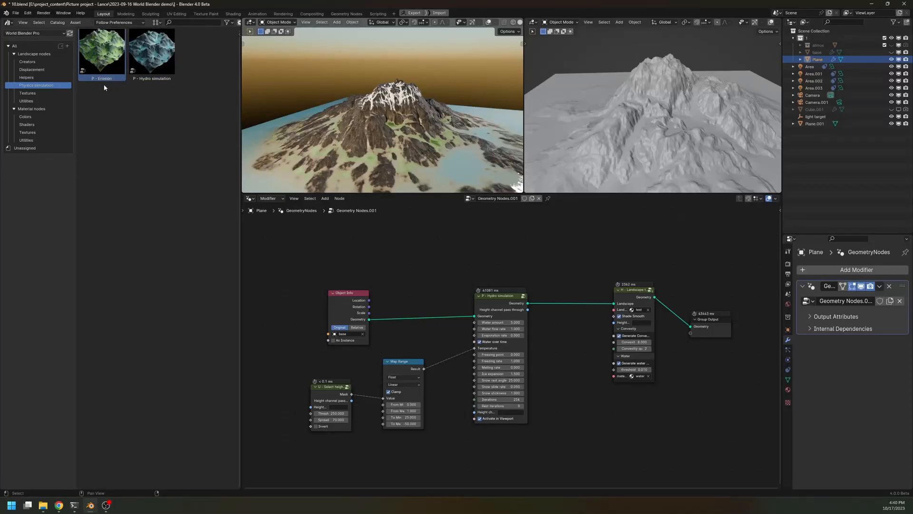
mouse_move(100, 69)
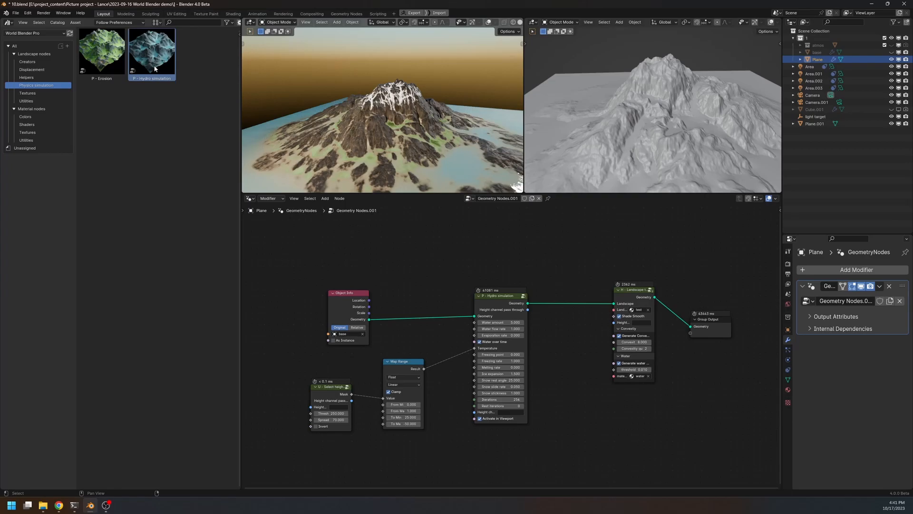
mouse_move(143, 67)
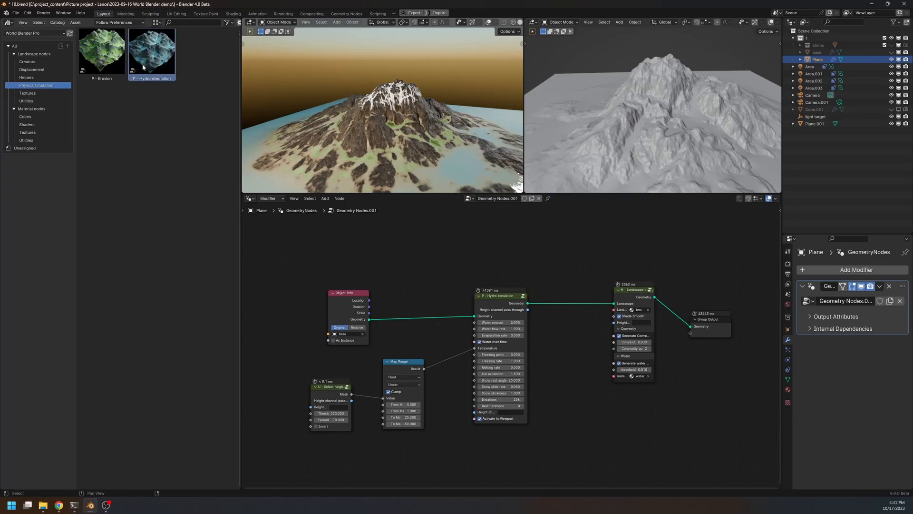
mouse_move(149, 59)
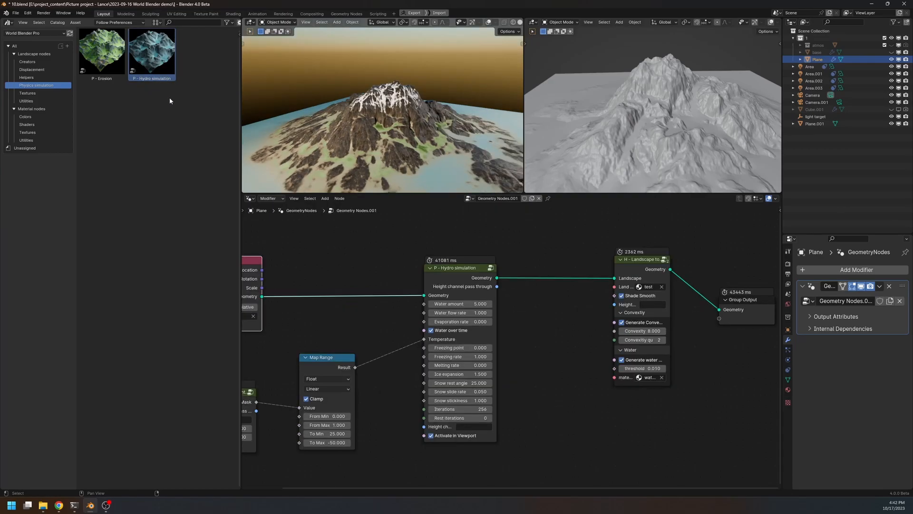
mouse_move(169, 99)
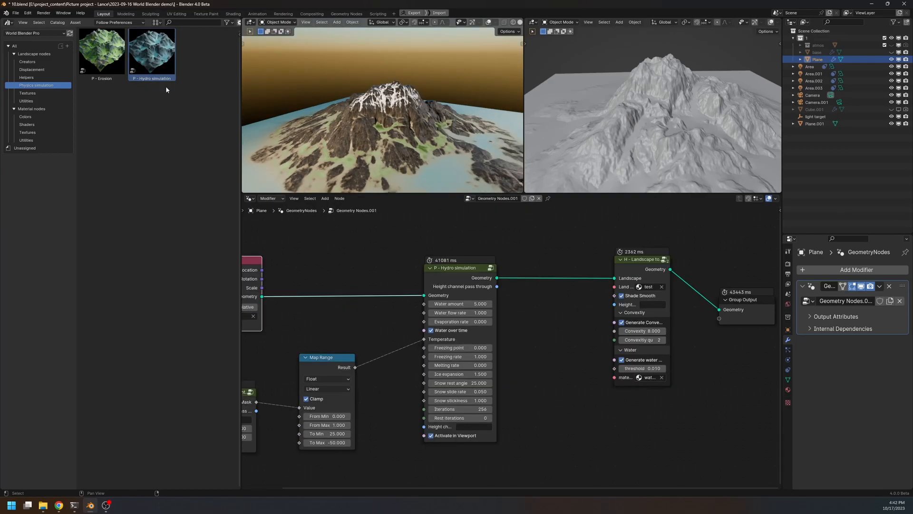
mouse_move(183, 104)
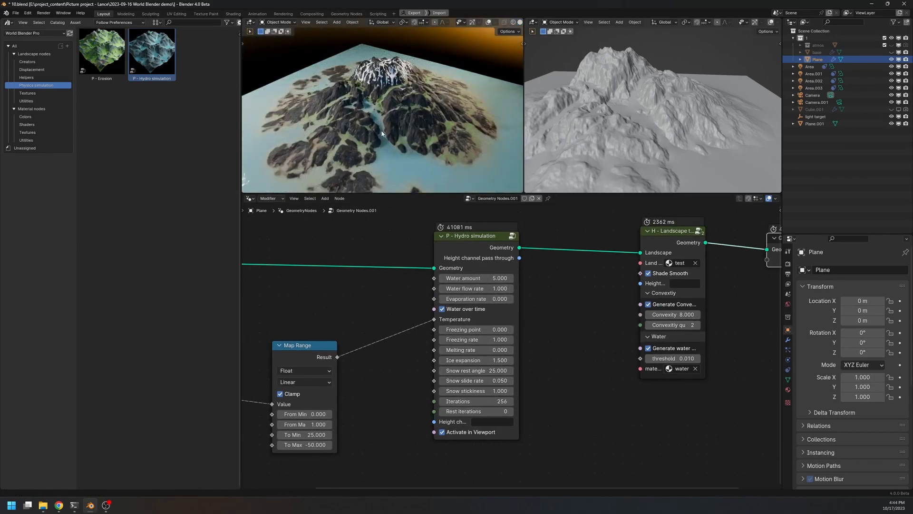
left_click_drag(382, 116, 383, 88)
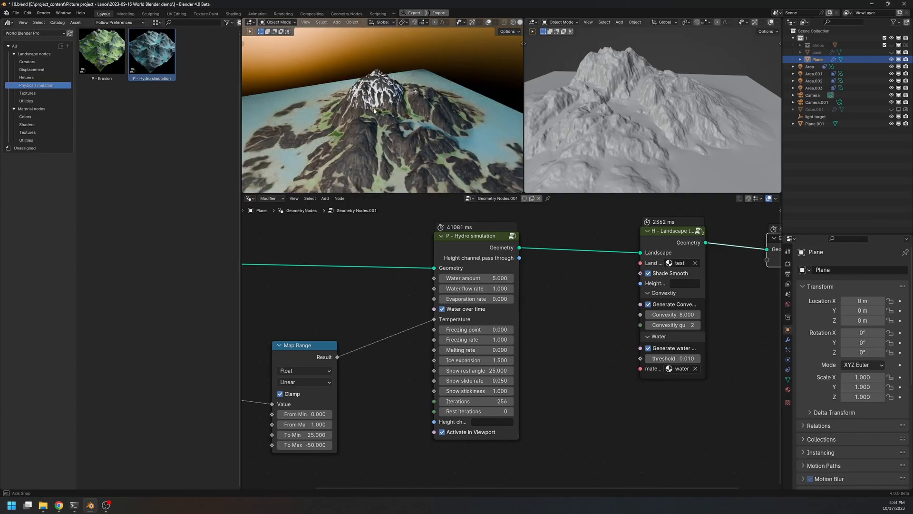
left_click_drag(372, 105, 335, 84)
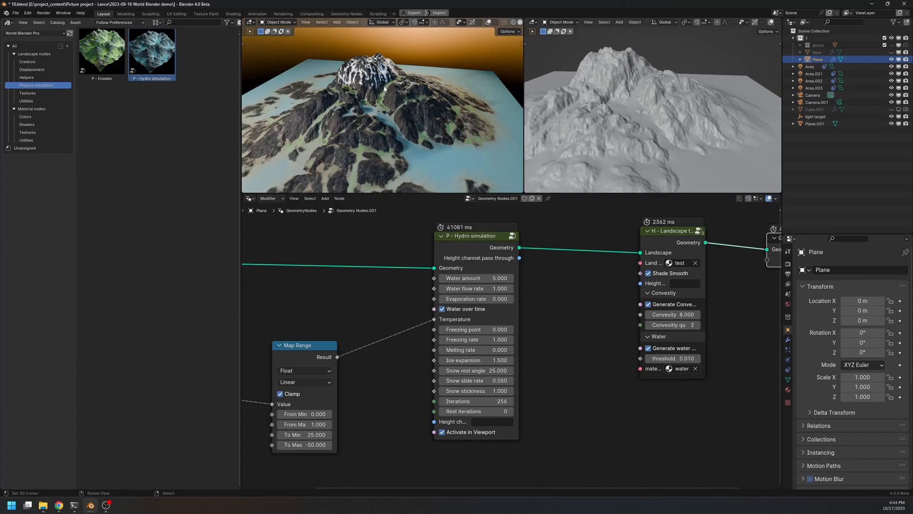
mouse_move(363, 104)
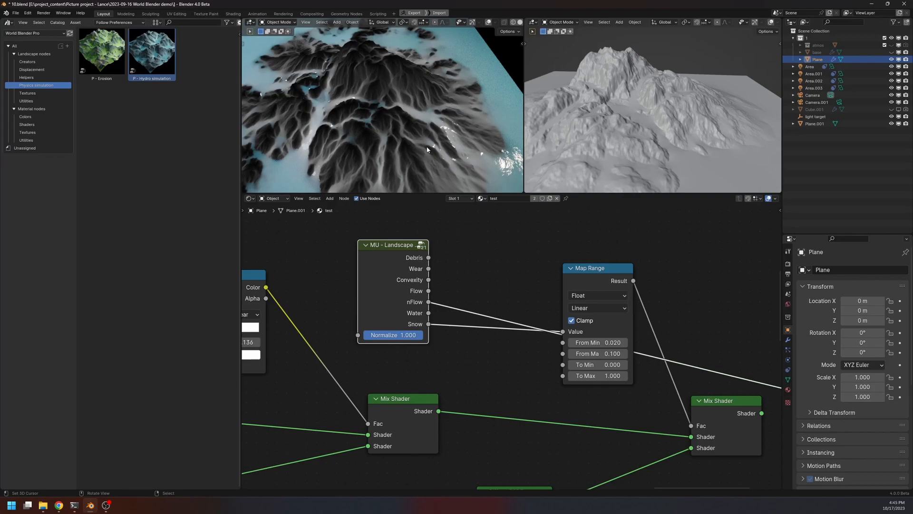
mouse_move(408, 285)
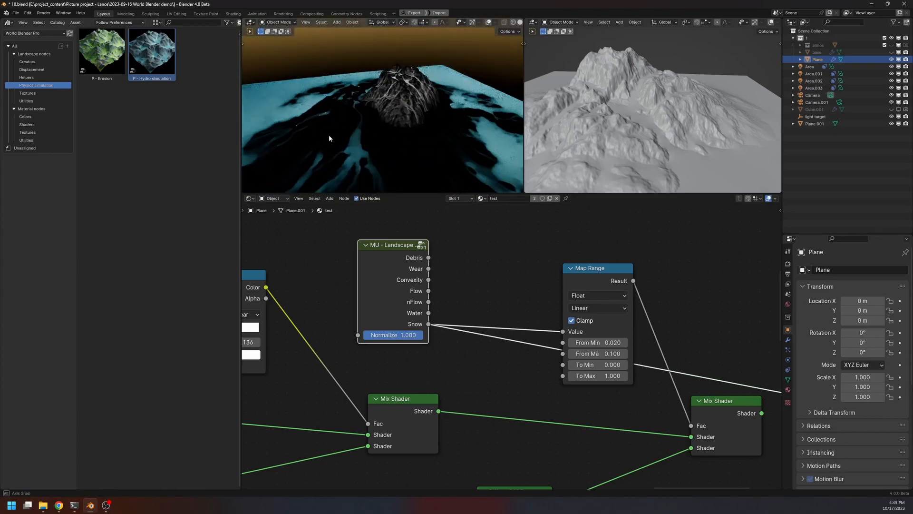
Step: Bring up the list of editor types
left_click(249, 197)
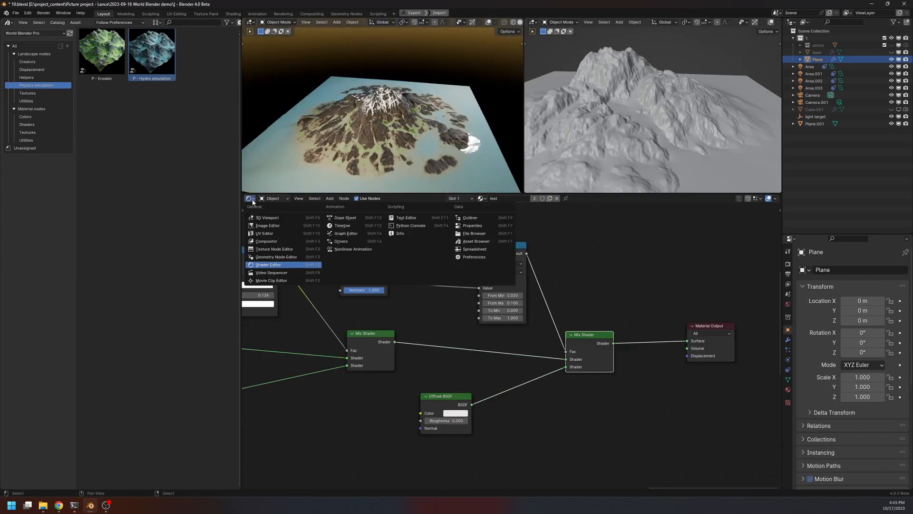
Step: Switch the lower editor back to the Geometry Node Editor
left_click(276, 257)
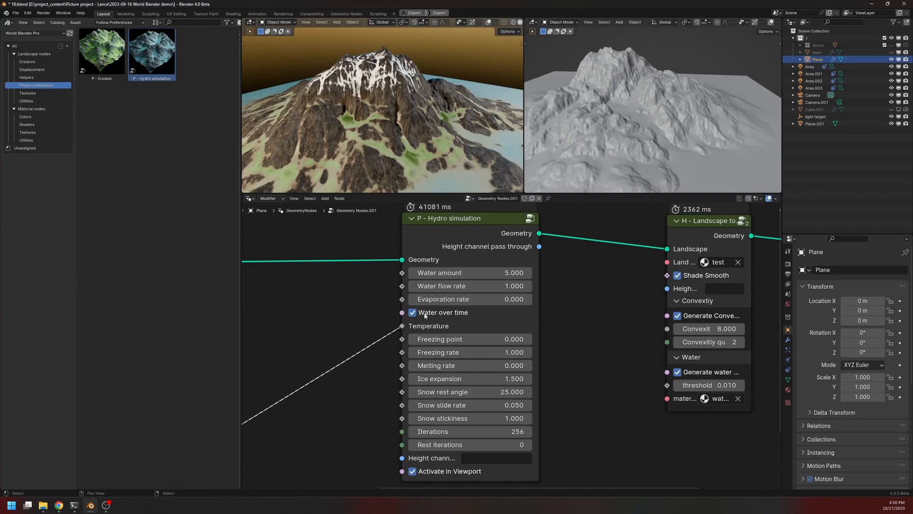
mouse_move(431, 237)
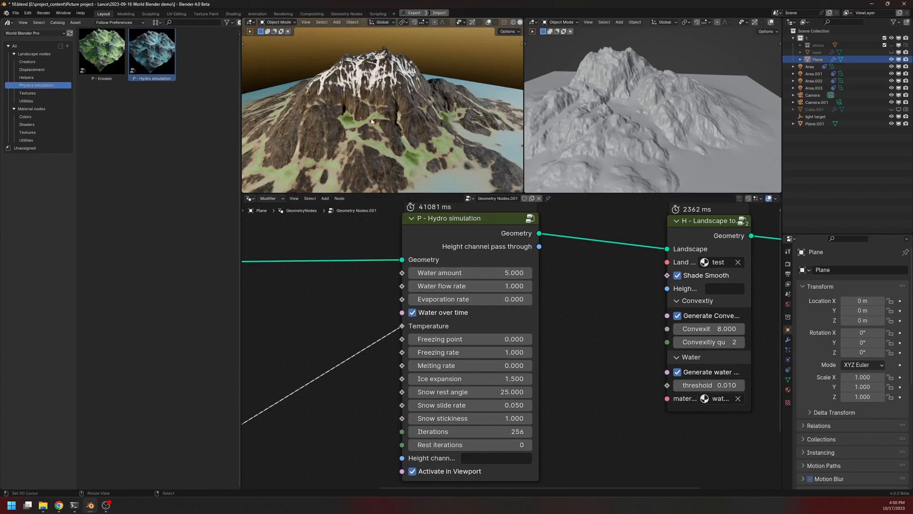
mouse_move(397, 134)
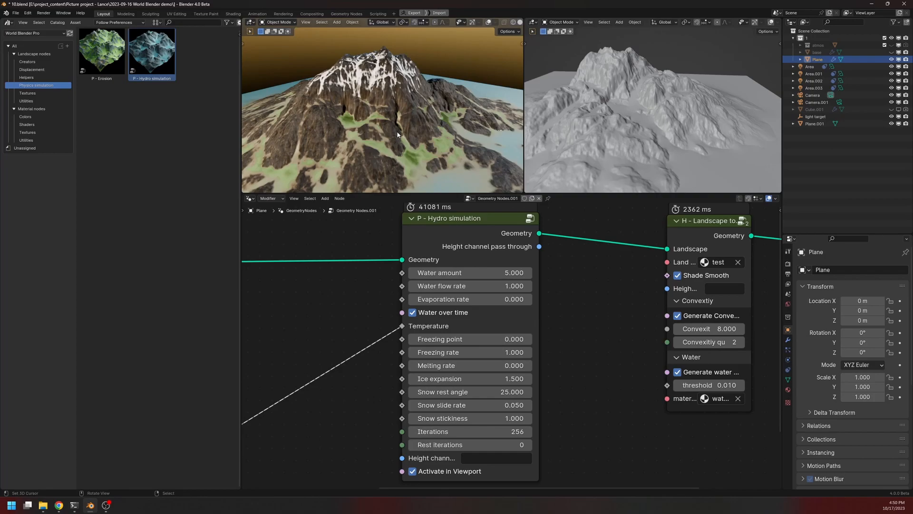
mouse_move(445, 87)
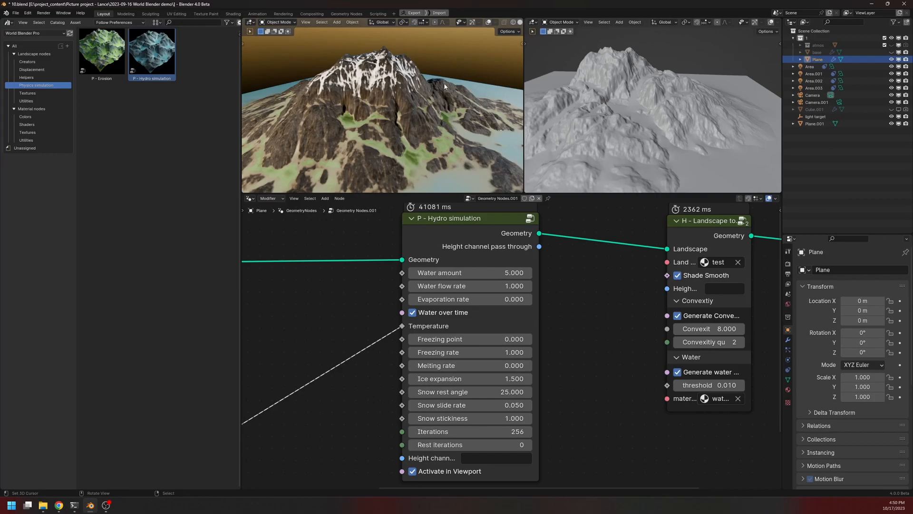
mouse_move(460, 129)
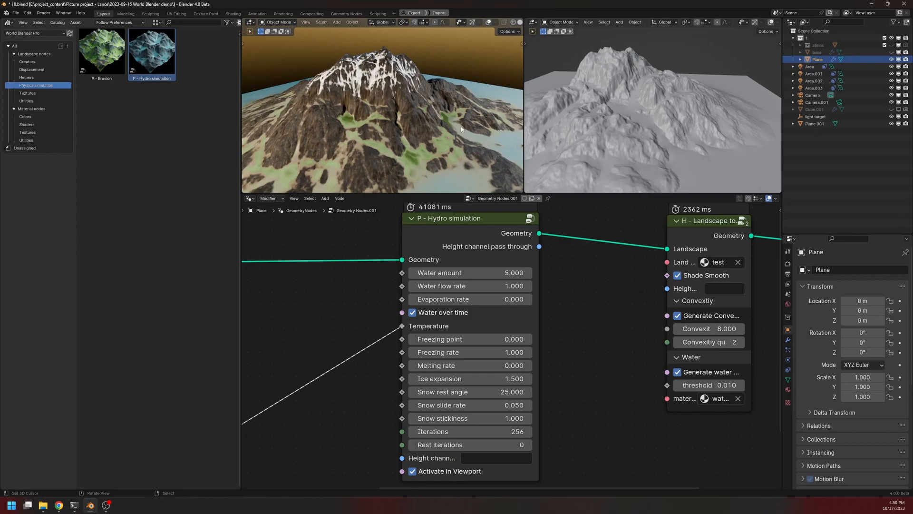
mouse_move(523, 122)
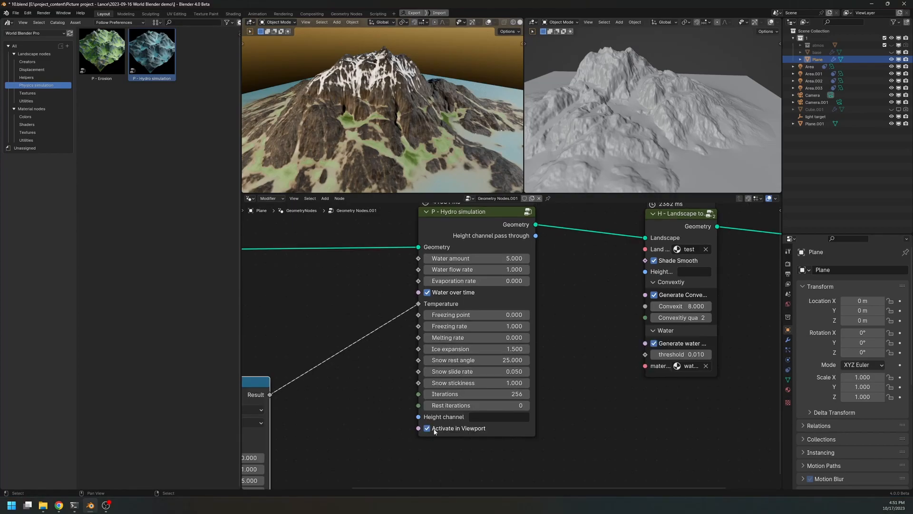
mouse_move(513, 263)
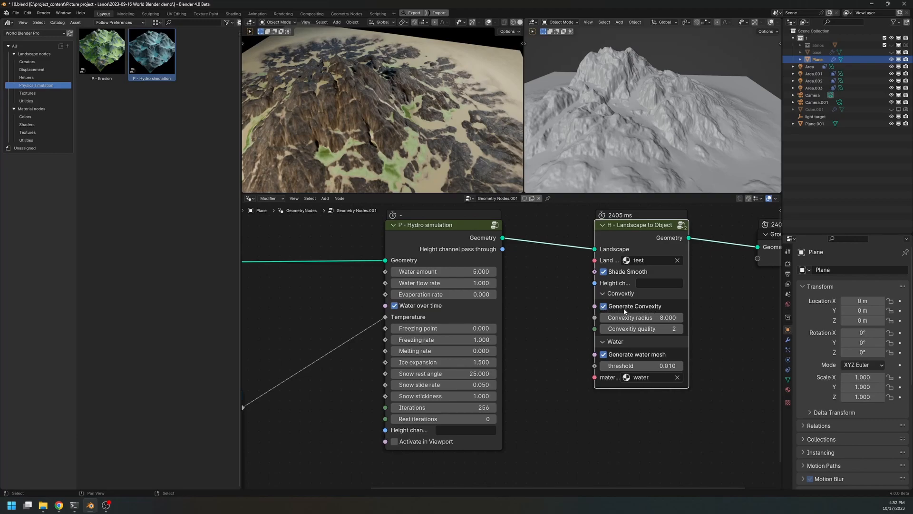
Step: Disable Generate Convexity and Water over time, then reactivate the simulation in the viewport
left_click(603, 305)
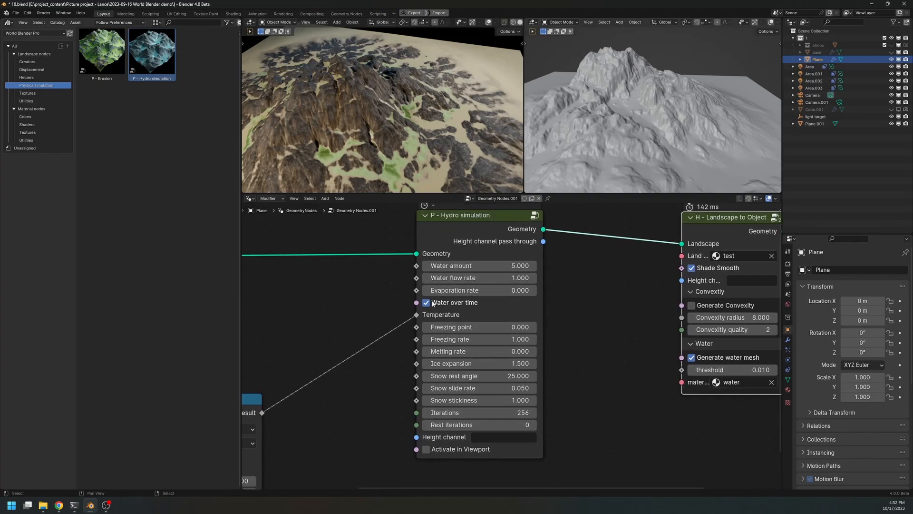
left_click(426, 303)
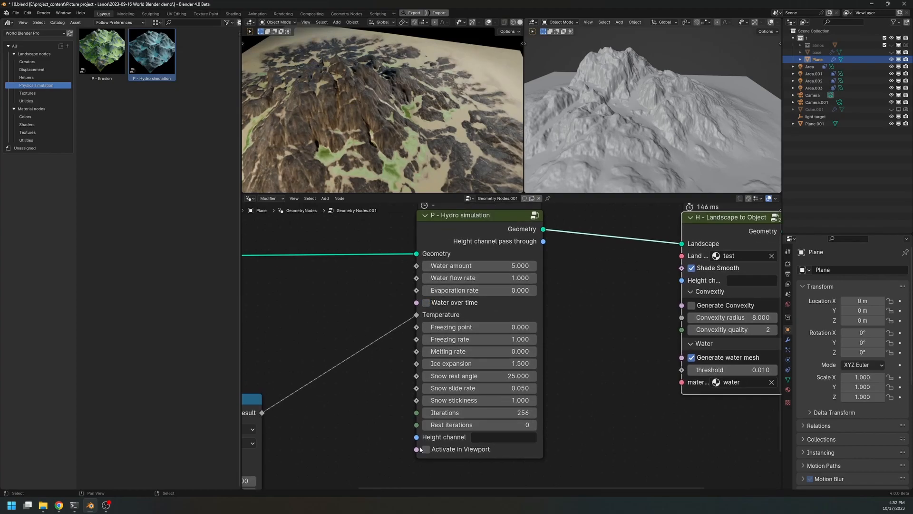
left_click(425, 449)
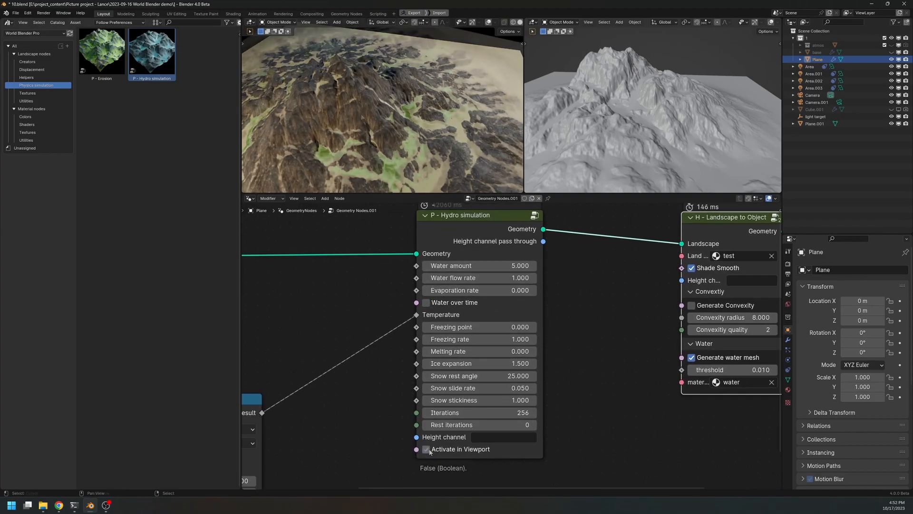
left_click(426, 449)
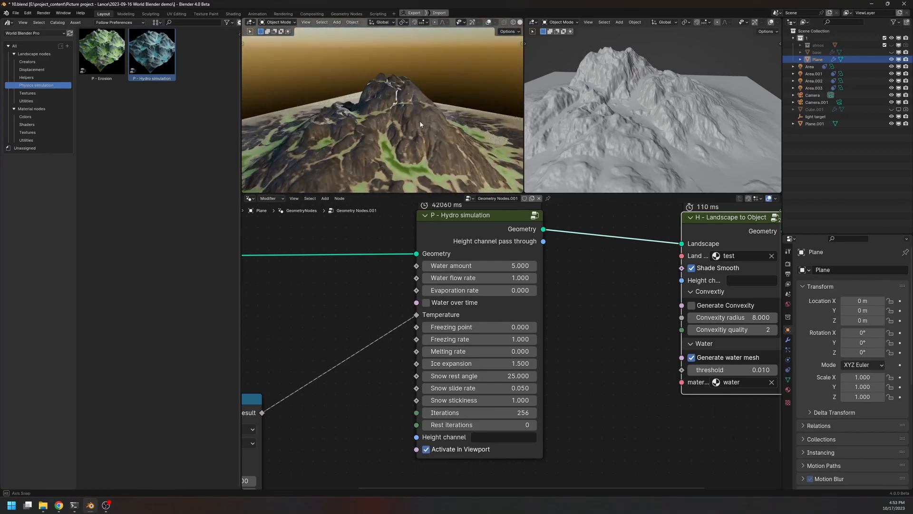
Step: Orbit across the mountain and uncheck Activate in Viewport on the Hydro simulation node
left_click_drag(382, 116, 329, 145)
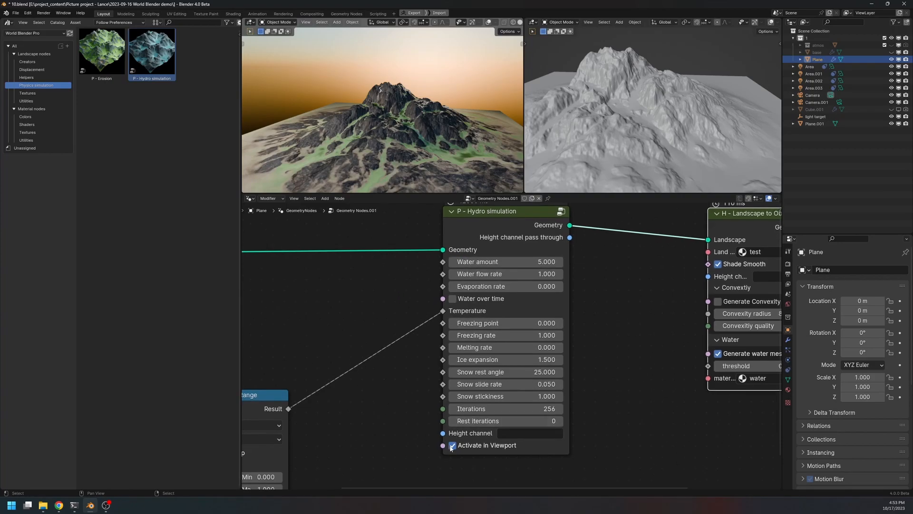
left_click(453, 445)
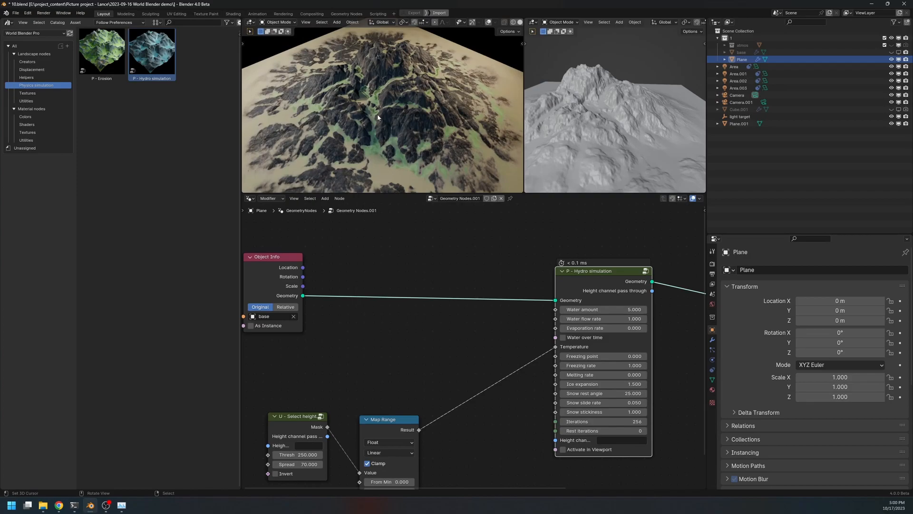
mouse_move(649, 321)
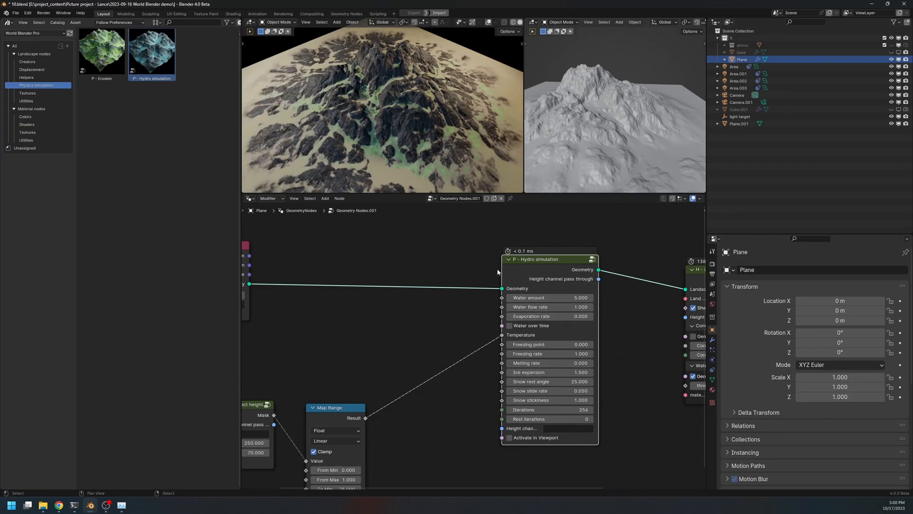
Step: Add the Resample landscape helper node with resolution 256
left_click(26, 77)
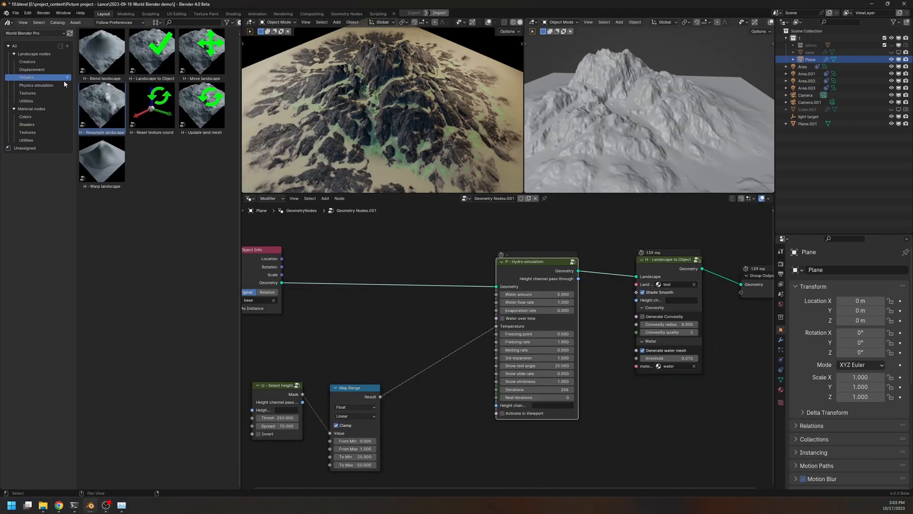
left_click(102, 105)
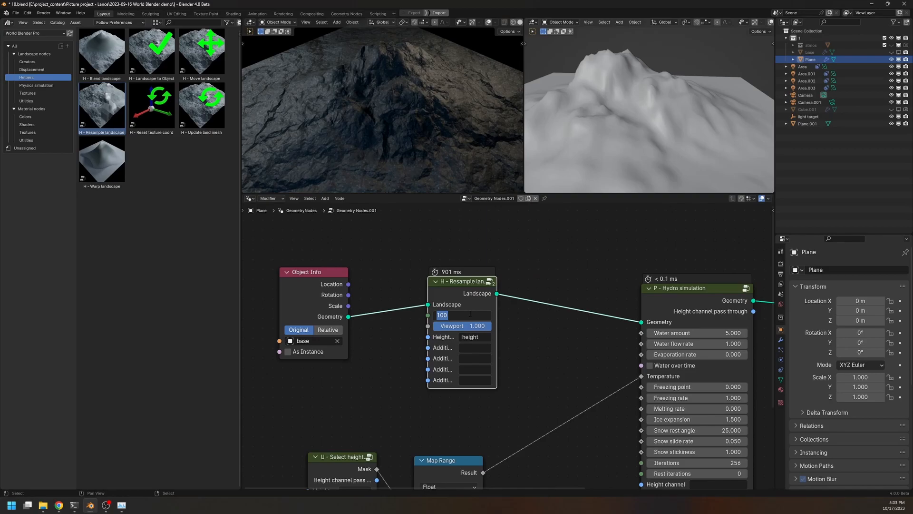
type("256")
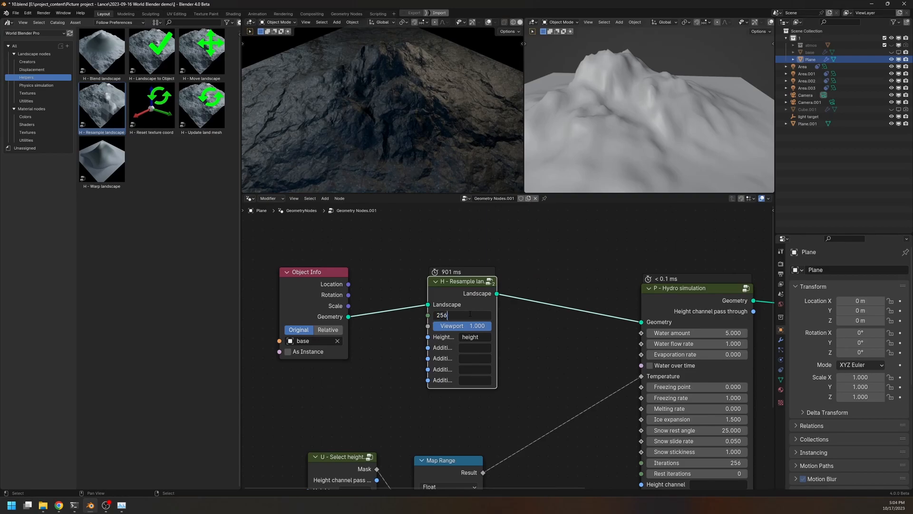
key("Return")
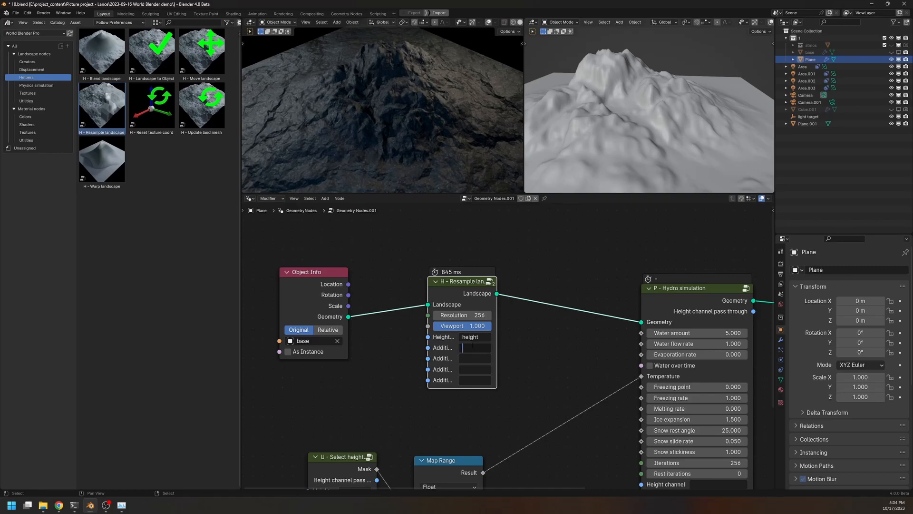
Step: Enter debris, ndebris, wear and nwear as additional resampled attributes
type("debris")
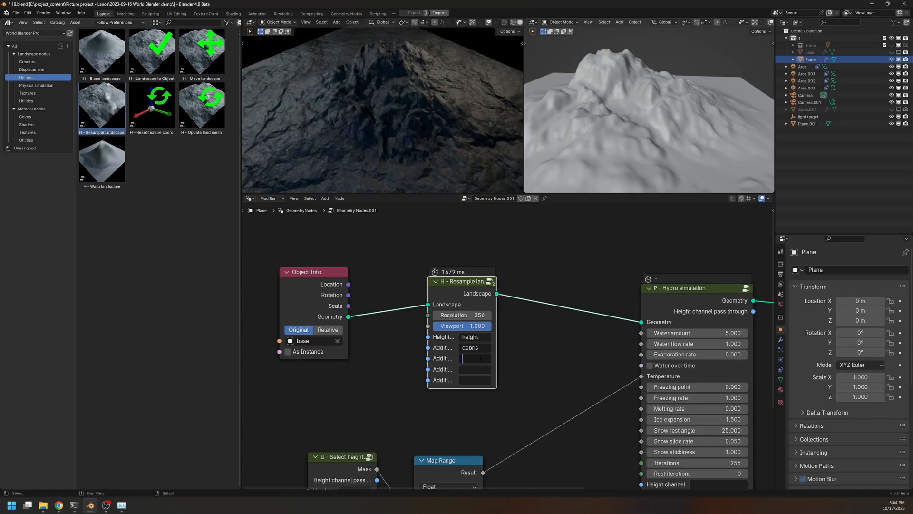
type("ndebris")
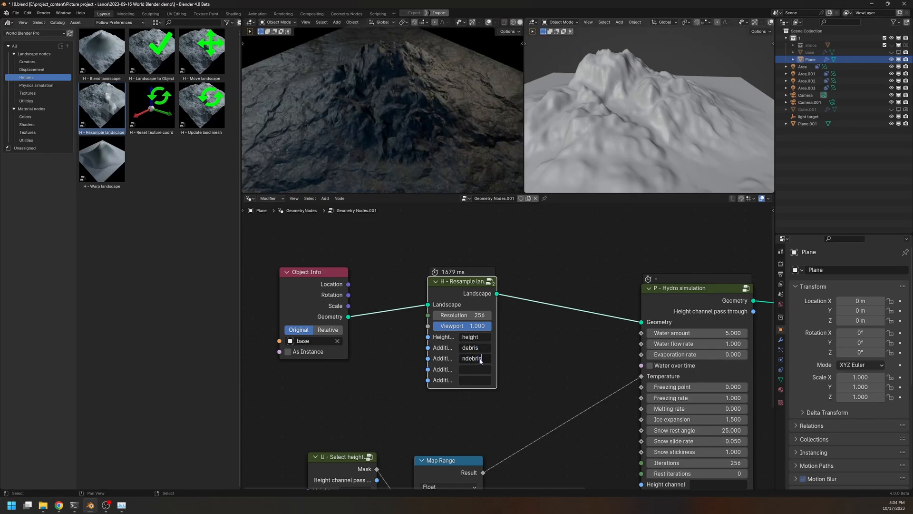
type("wear")
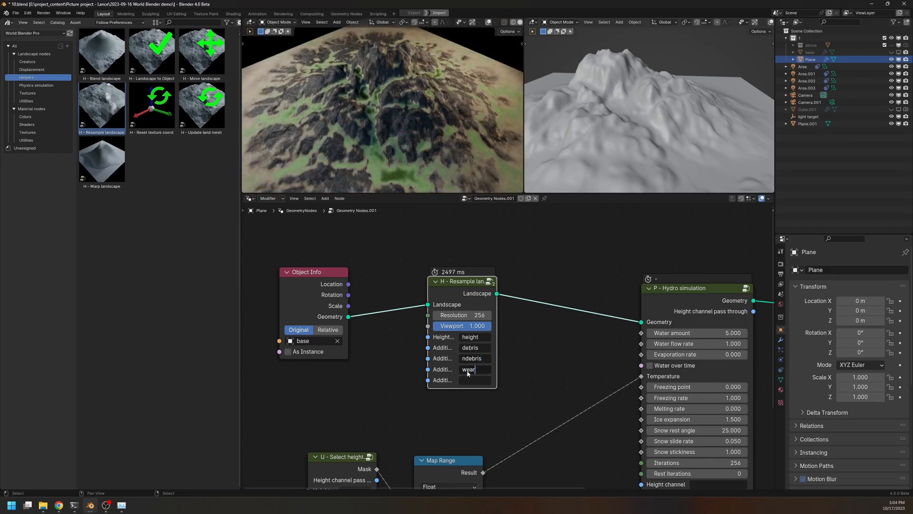
key("Return")
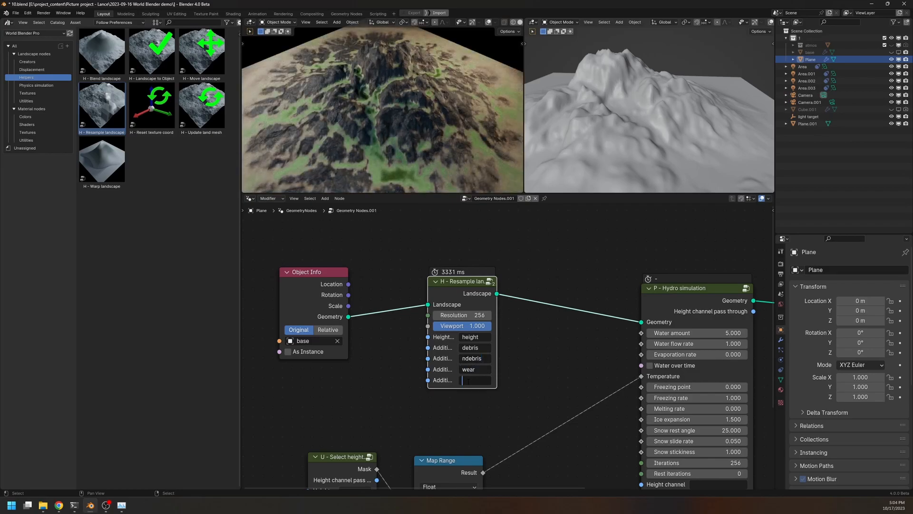
type("nwear")
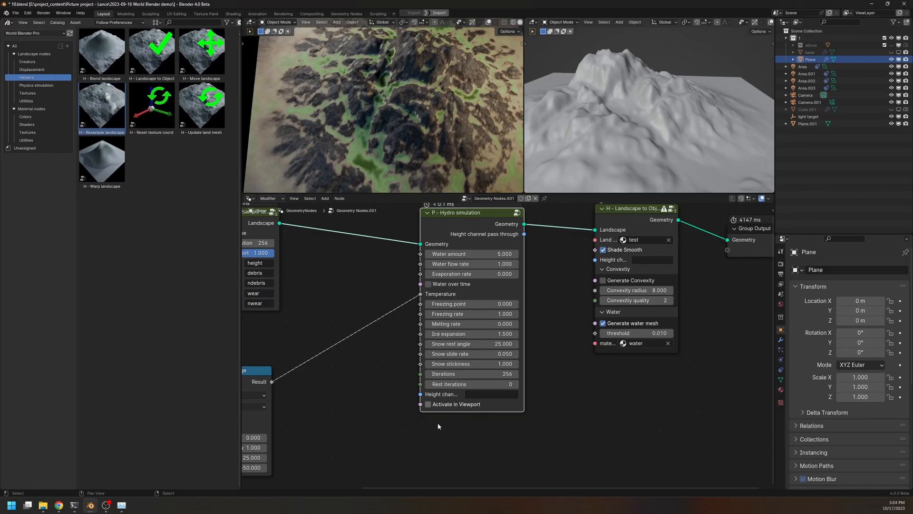
Step: Activate the Hydro simulation in the viewport with Water amount 50
left_click(428, 404)
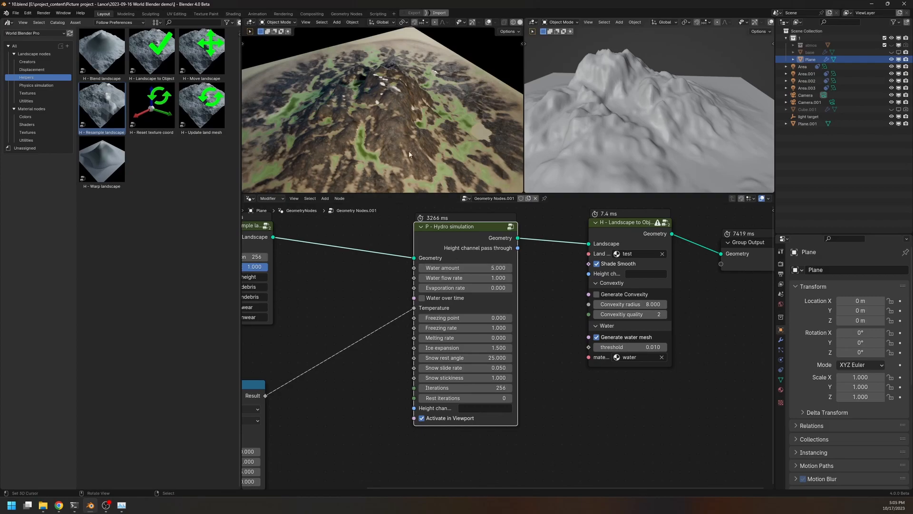
mouse_move(391, 105)
type("1")
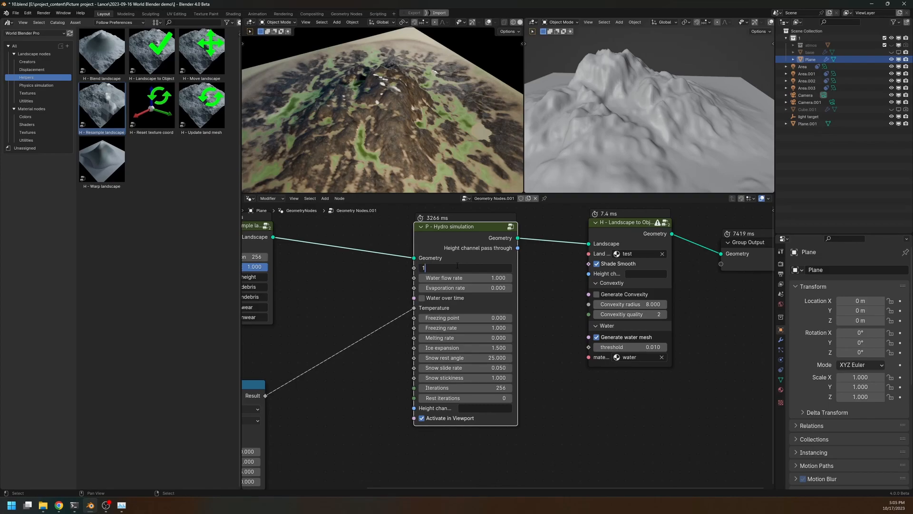
type("50")
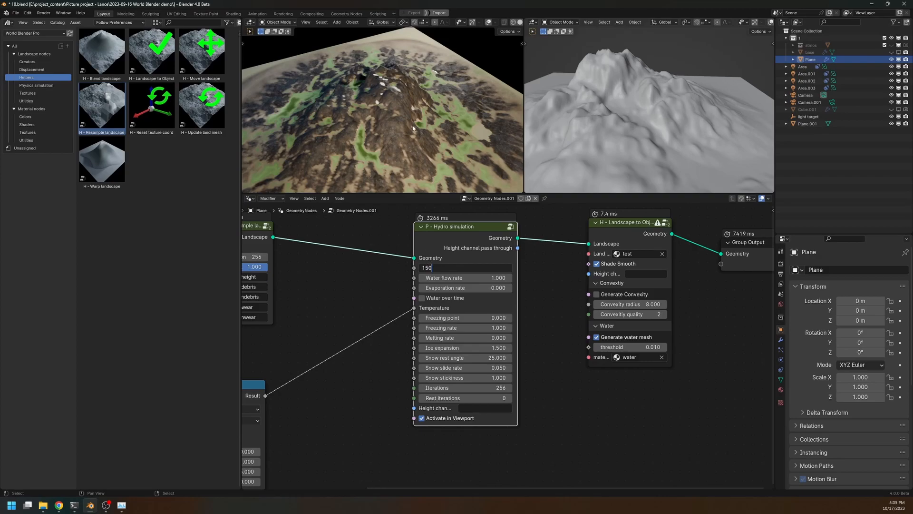
key("Return")
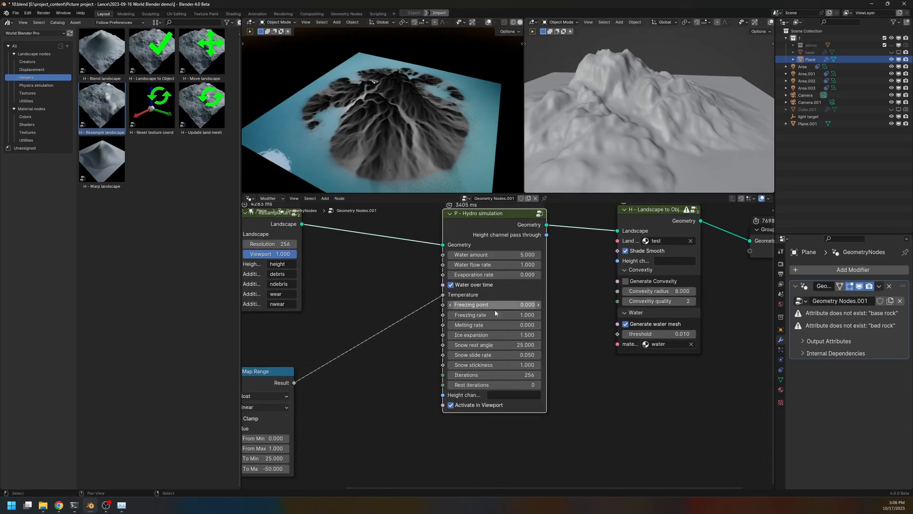
mouse_move(496, 308)
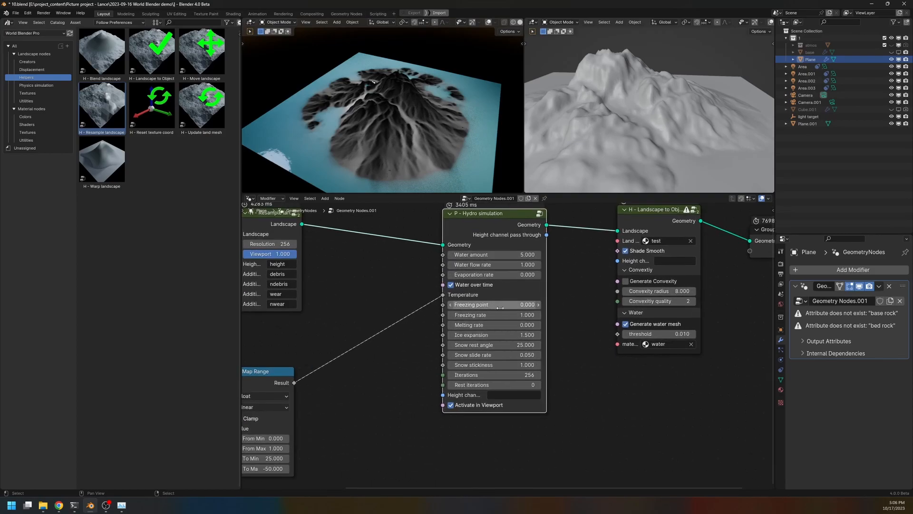
mouse_move(492, 305)
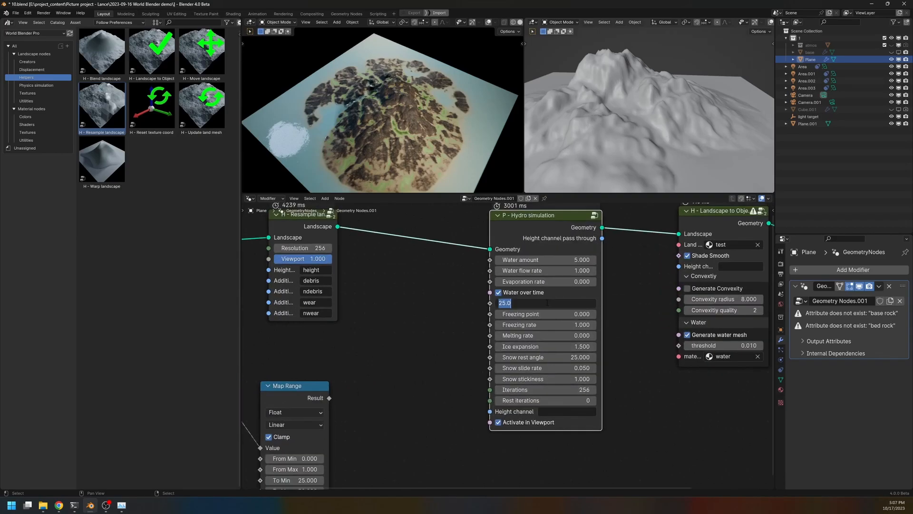
Step: Enter -50 in the Temperature field under Water over time
type("-50")
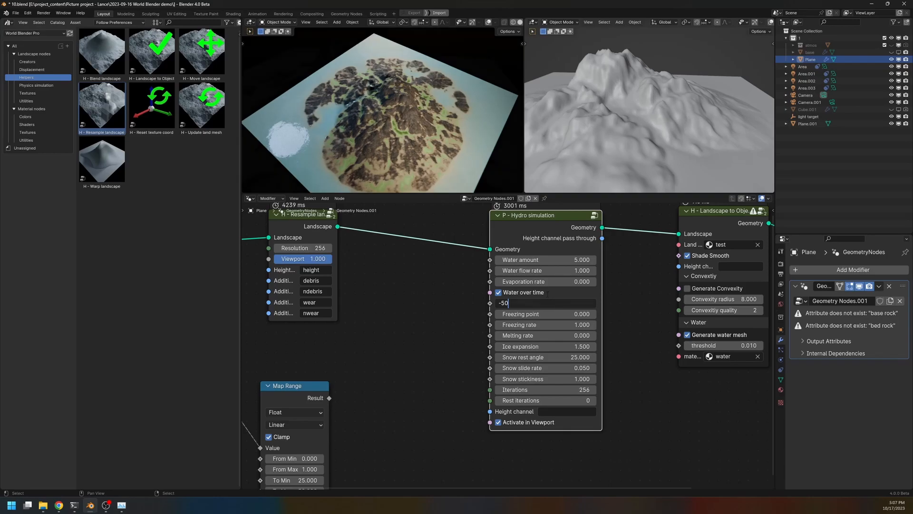
key("Return")
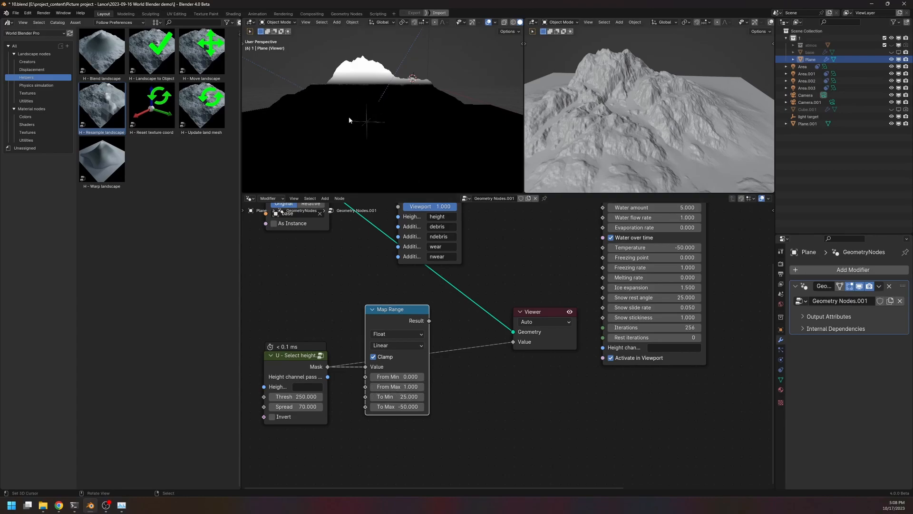
mouse_move(365, 86)
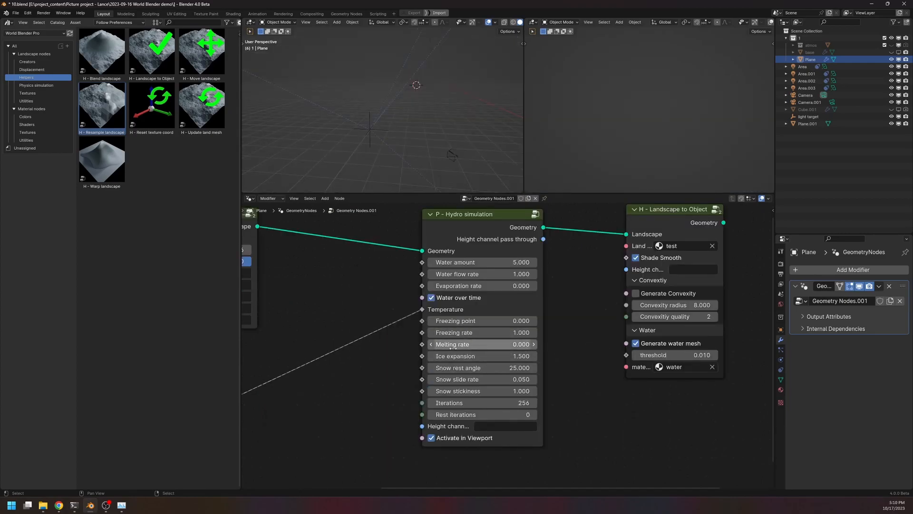
Step: Confirm Ice expansion 1.5 and check the Iterations field as the terrain re-evaluates
scroll("down", 3)
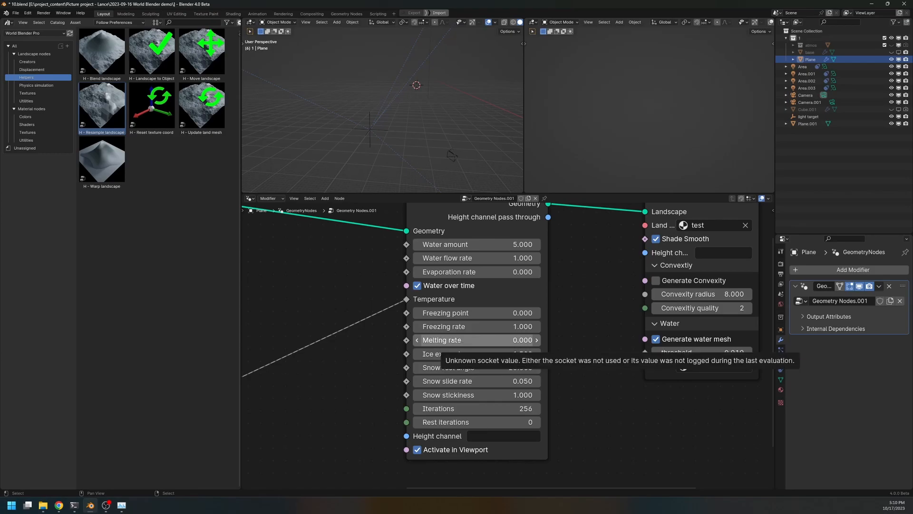
mouse_move(489, 342)
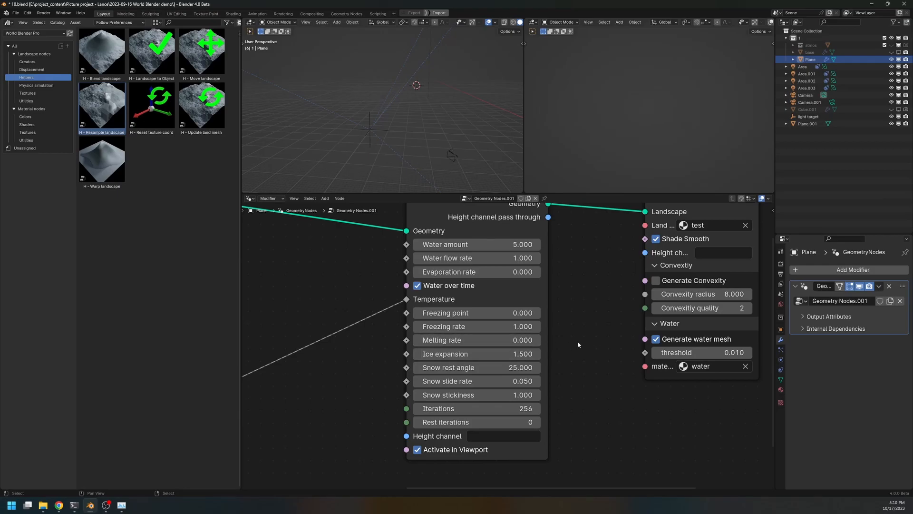
mouse_move(464, 352)
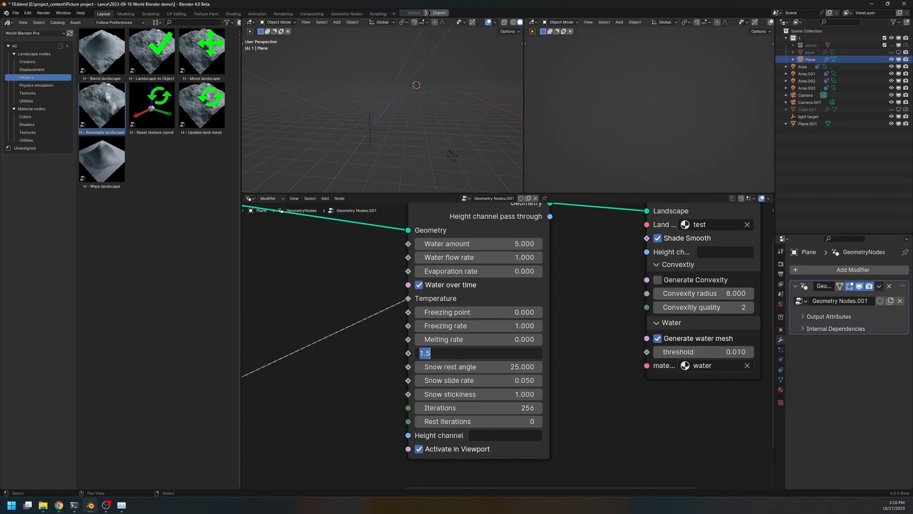
key("Return")
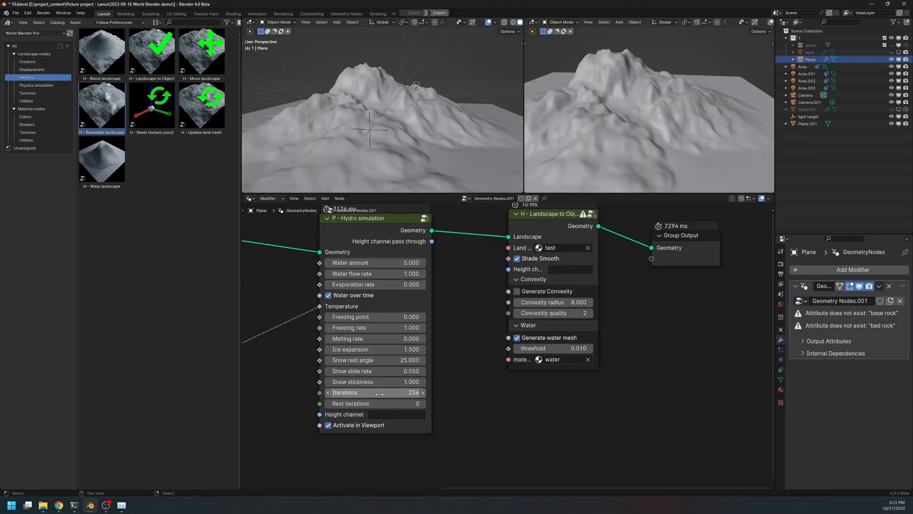
double_click(375, 381)
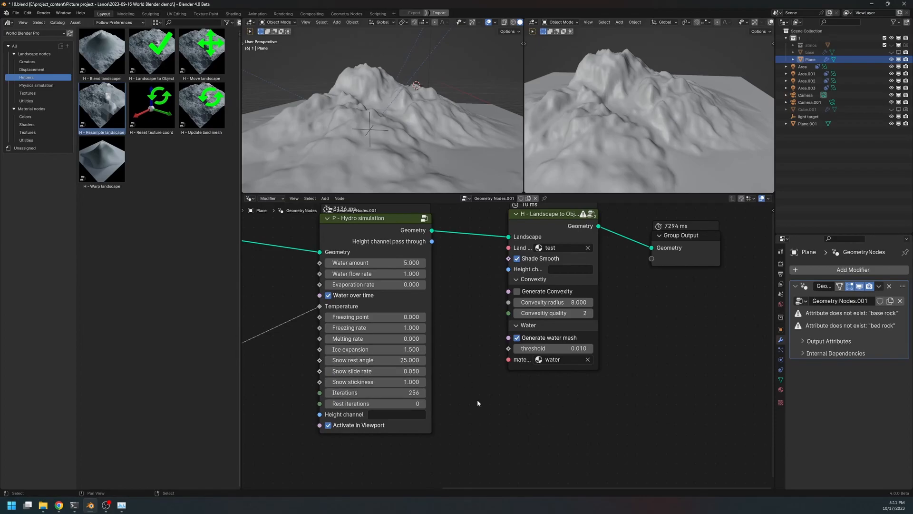
mouse_move(424, 351)
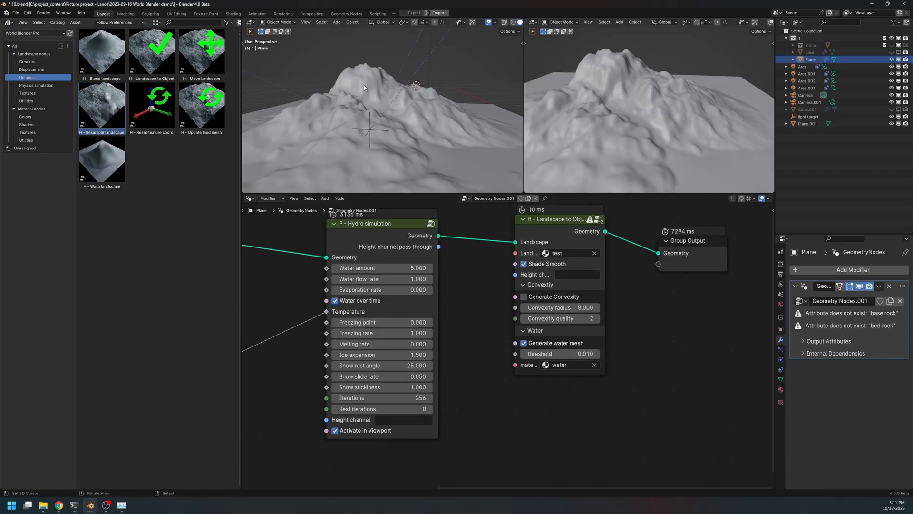
mouse_move(381, 387)
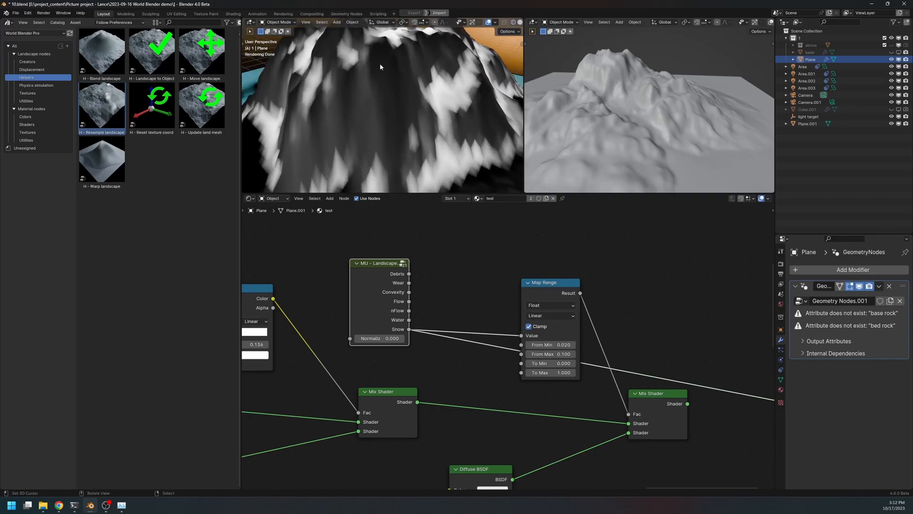
Step: Orbit the rendered view to see the whole snow-patched mountain
left_click_drag(381, 67, 392, 80)
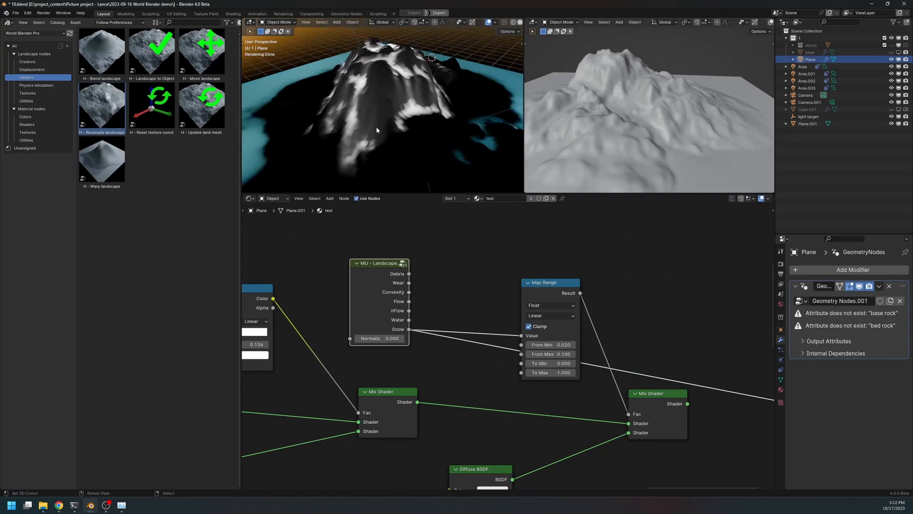
mouse_move(398, 140)
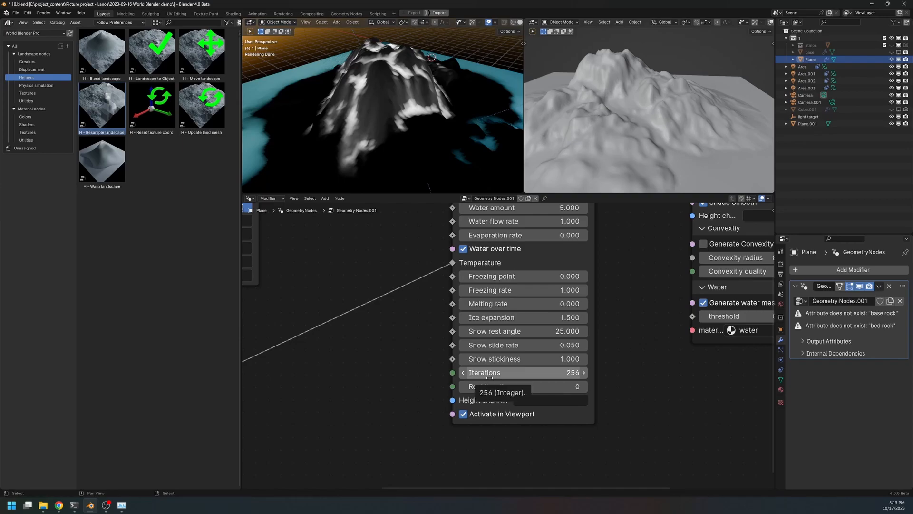
mouse_move(605, 273)
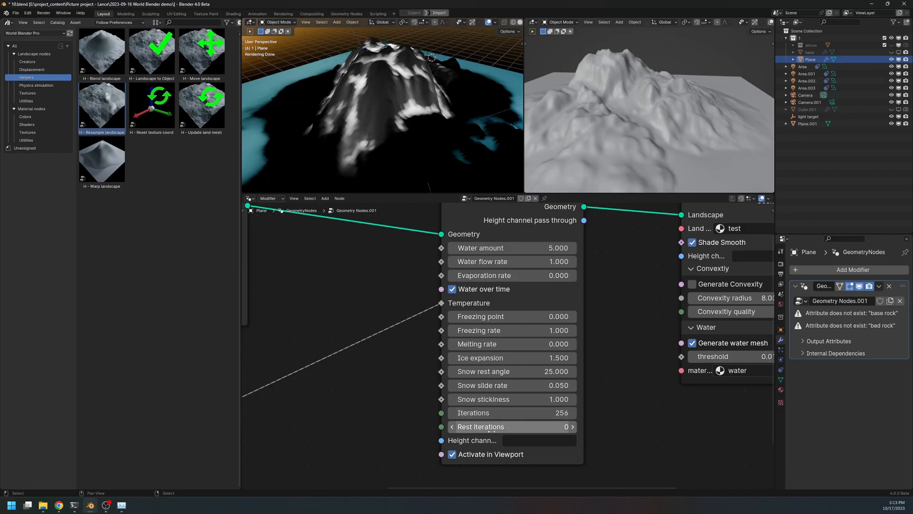
mouse_move(498, 427)
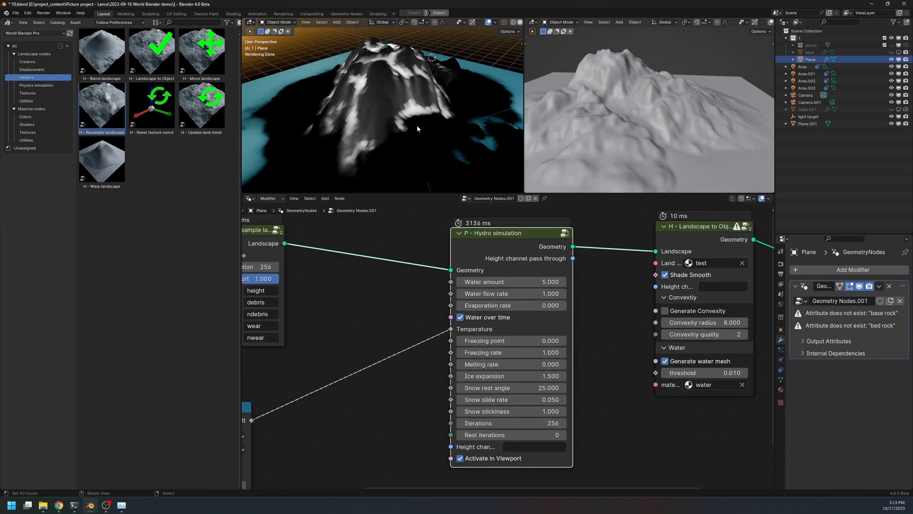
mouse_move(411, 136)
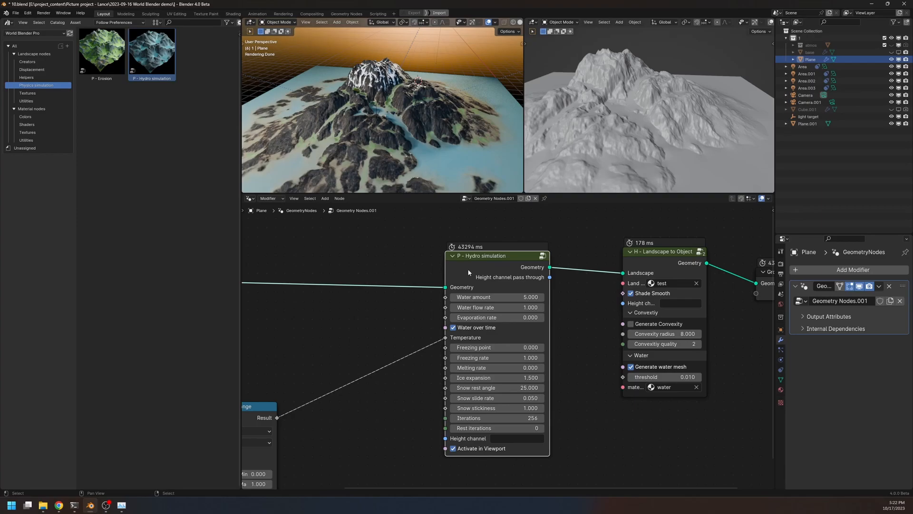
mouse_move(445, 262)
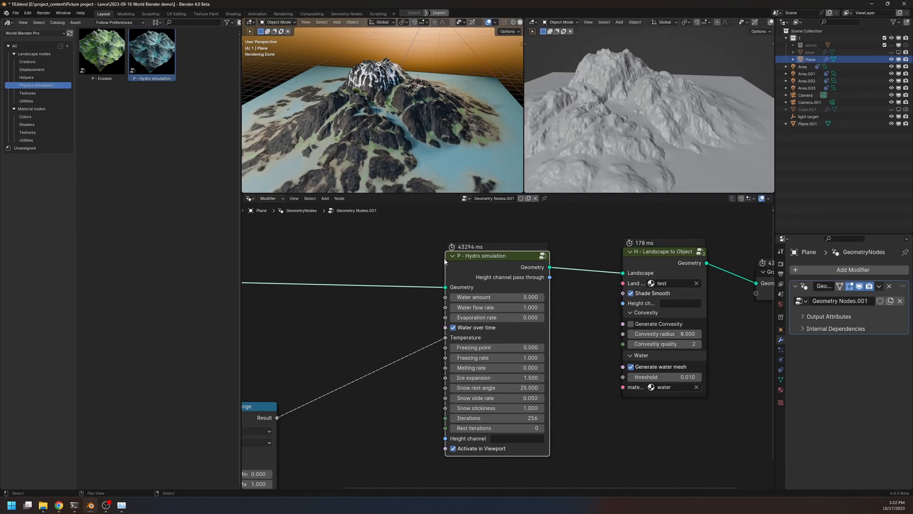